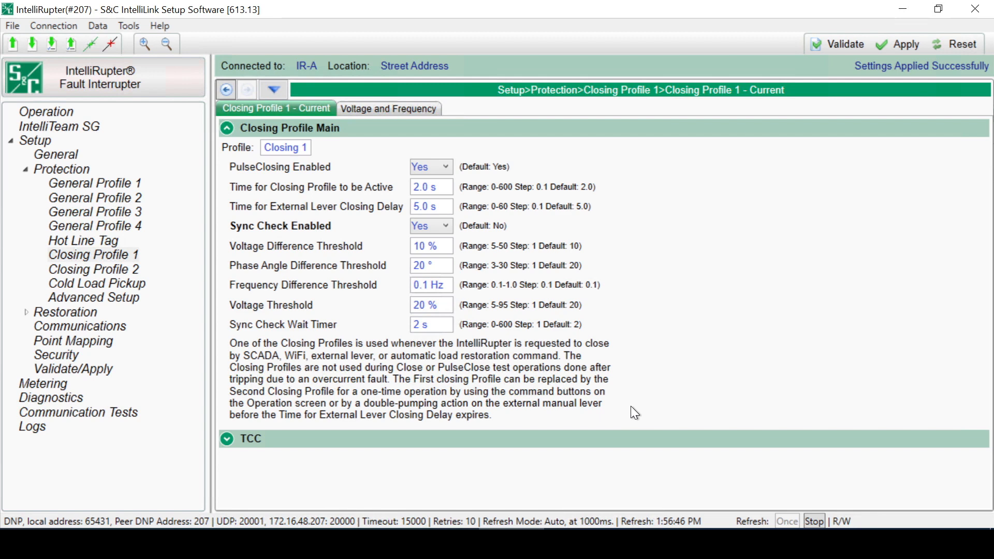
# - Return to the IntelliRupter Operation overview showing all three phases closed
pyautogui.click(45, 112)
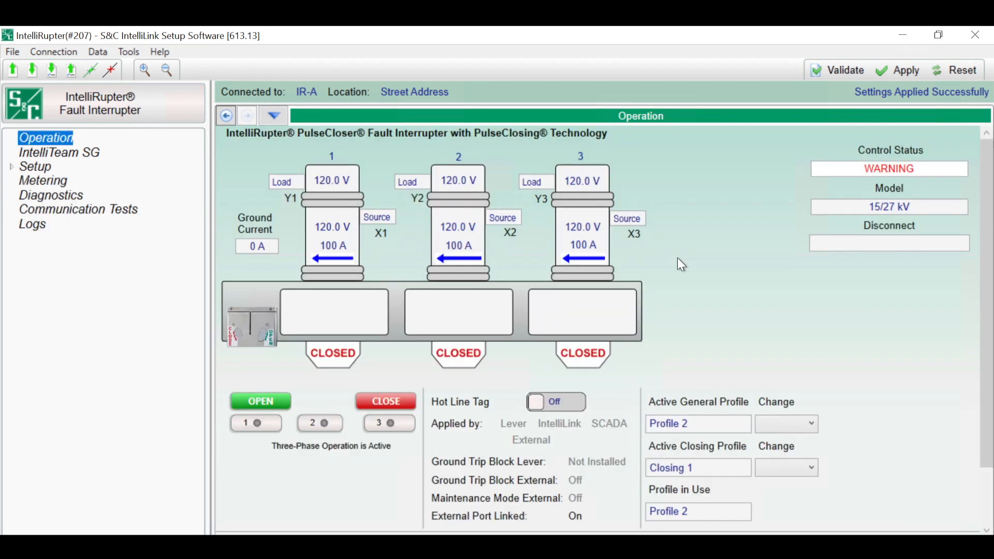
pyautogui.moveTo(671, 269)
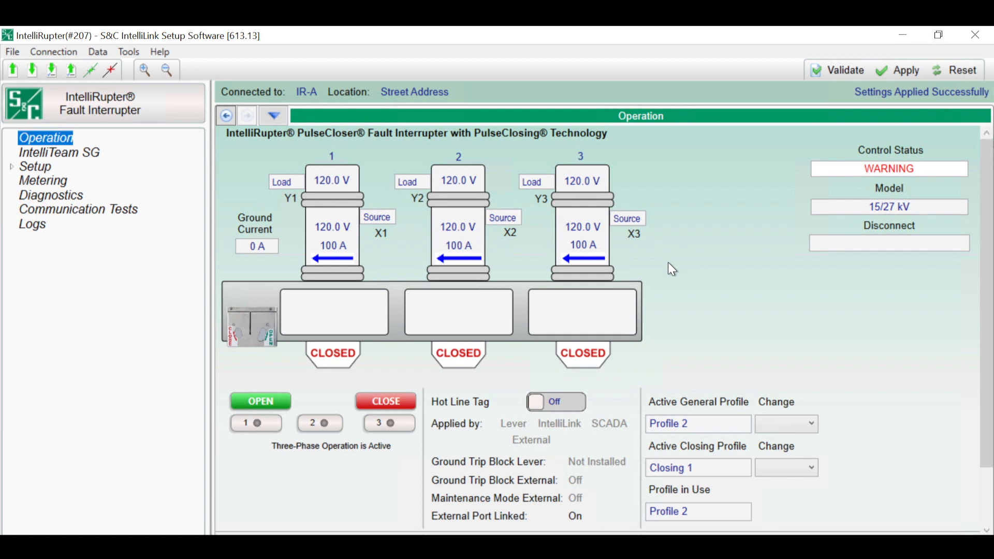
pyautogui.moveTo(40, 170)
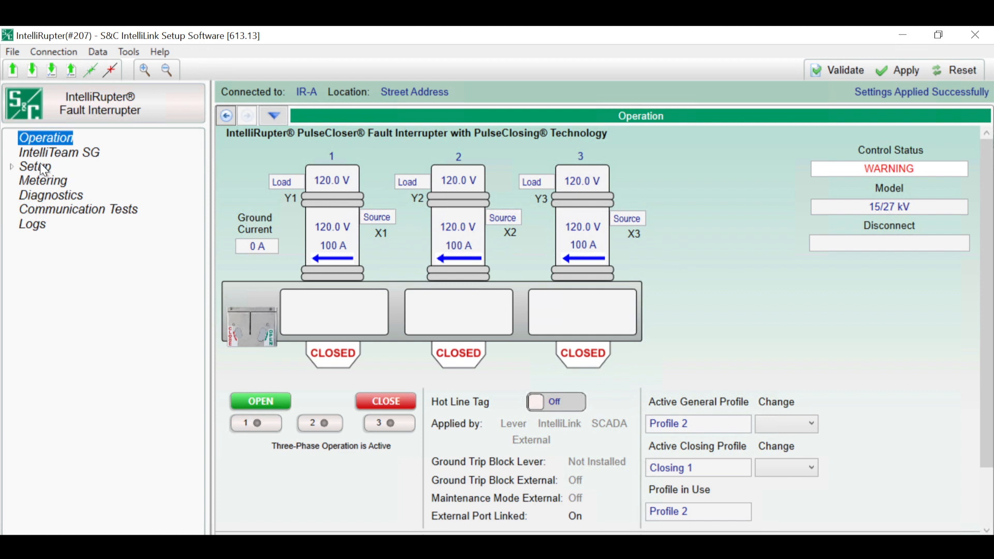
# - Reach Closing Profile 1 under Setup > Protection in the navigation tree
pyautogui.click(32, 165)
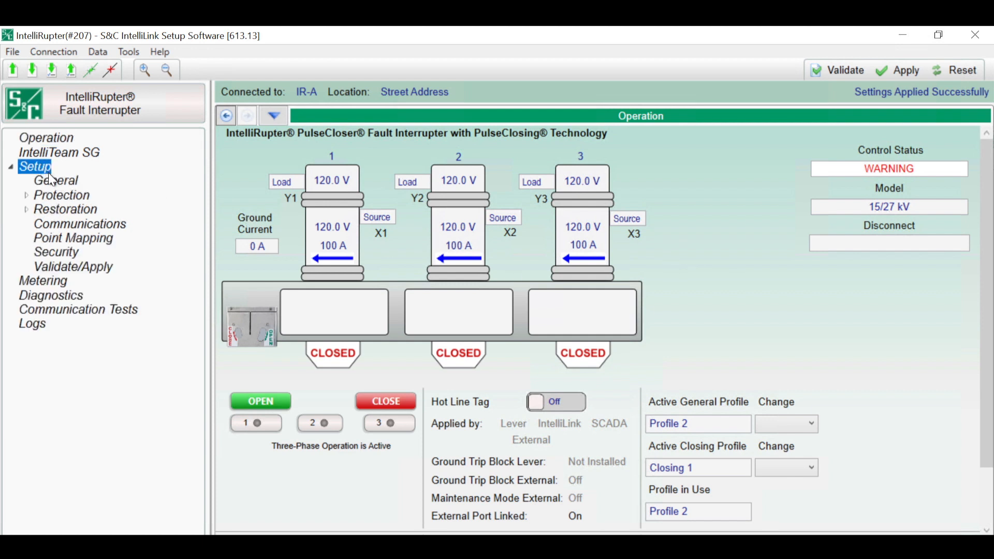
pyautogui.click(60, 195)
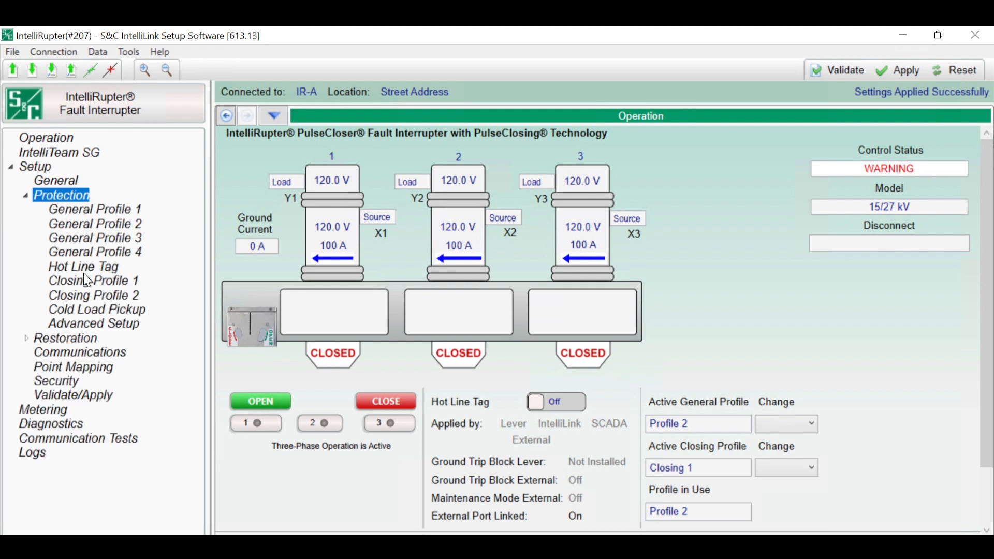
pyautogui.click(94, 281)
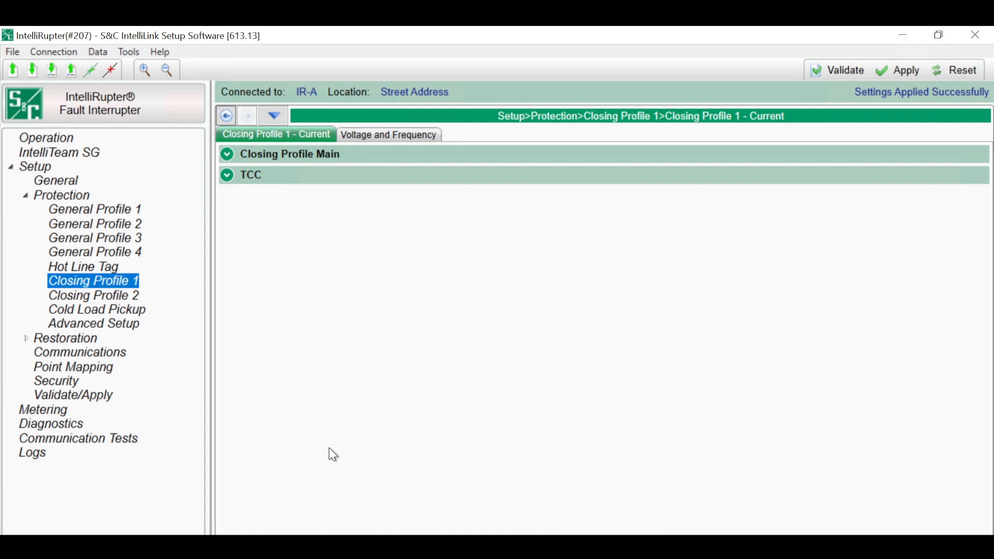
pyautogui.moveTo(301, 325)
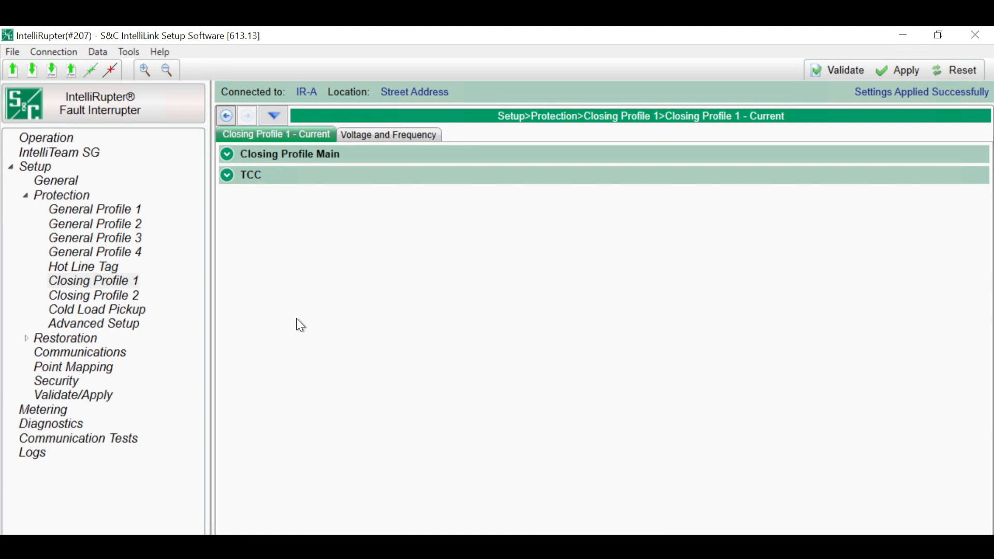
pyautogui.moveTo(288, 311)
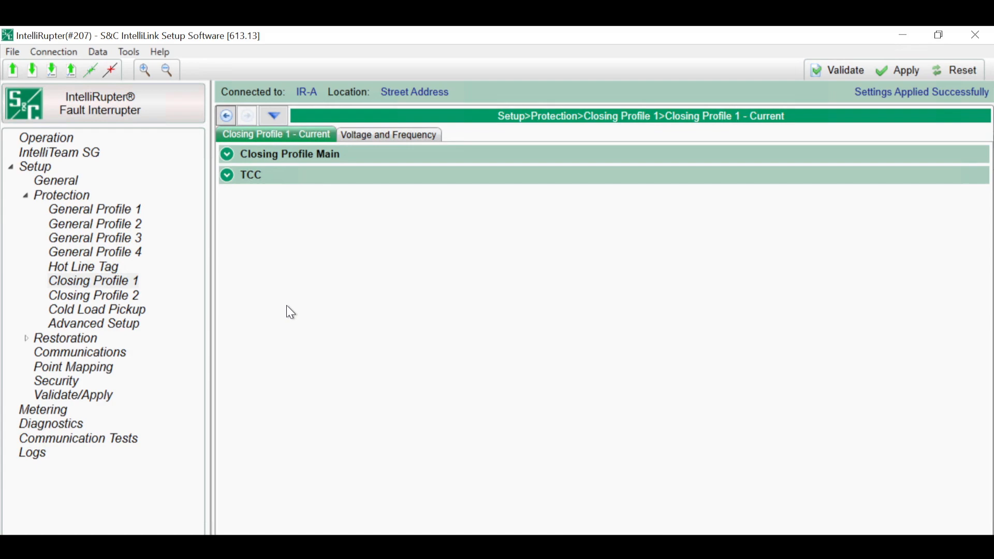